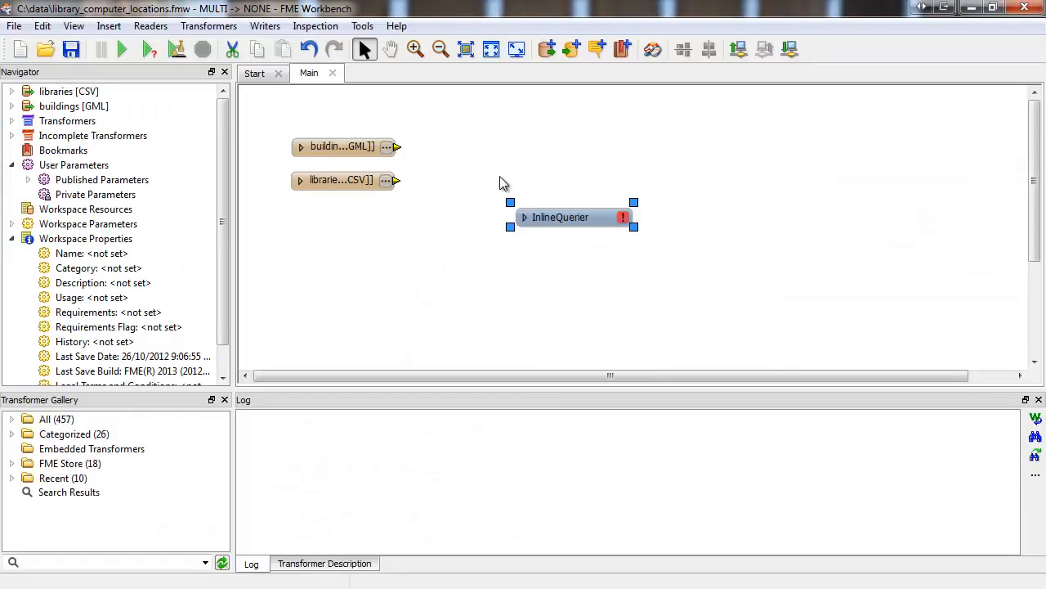
Step: Place the InlineQuerier beside the buildings reader and bring up its parameters dialog
drag(560, 216, 521, 180)
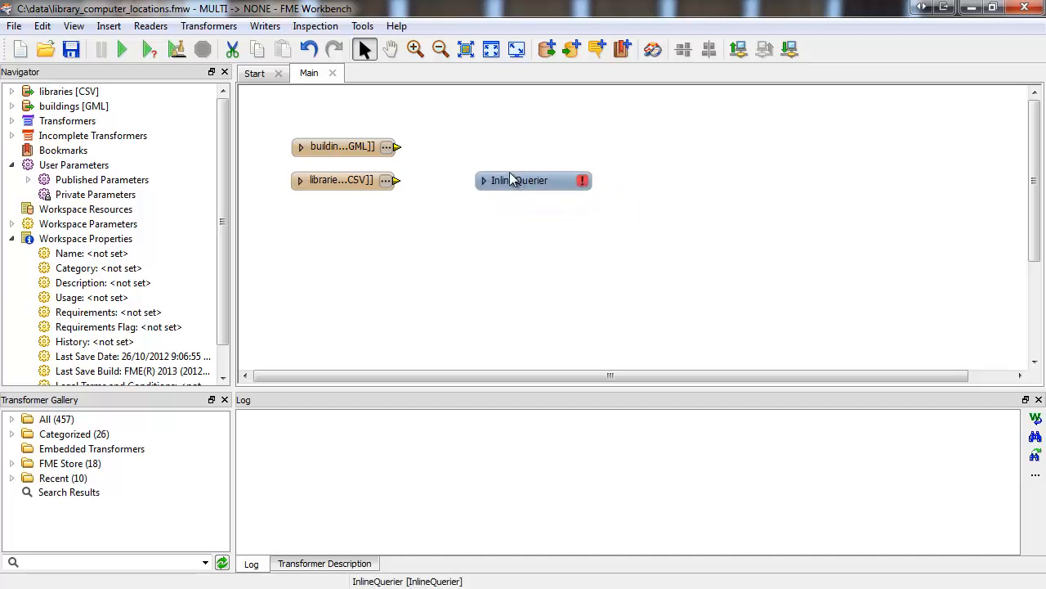
drag(520, 179, 499, 162)
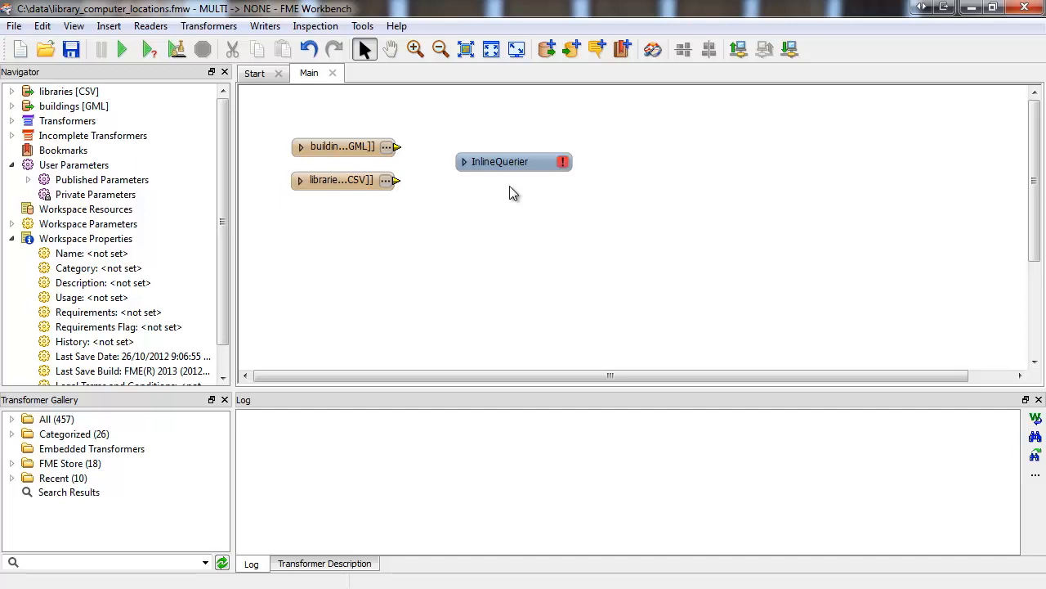
click(513, 161)
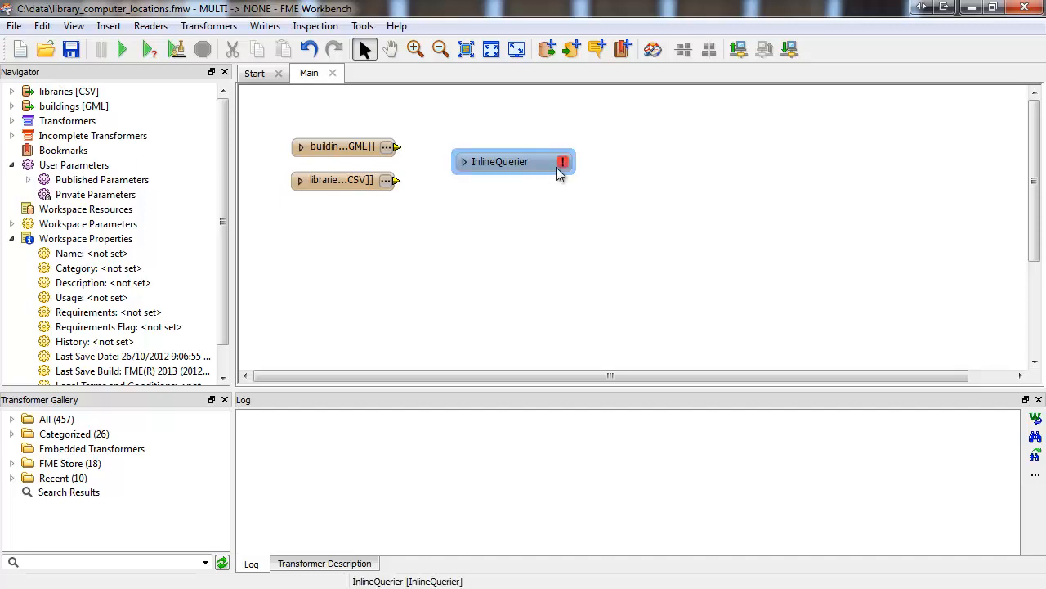
double_click(500, 162)
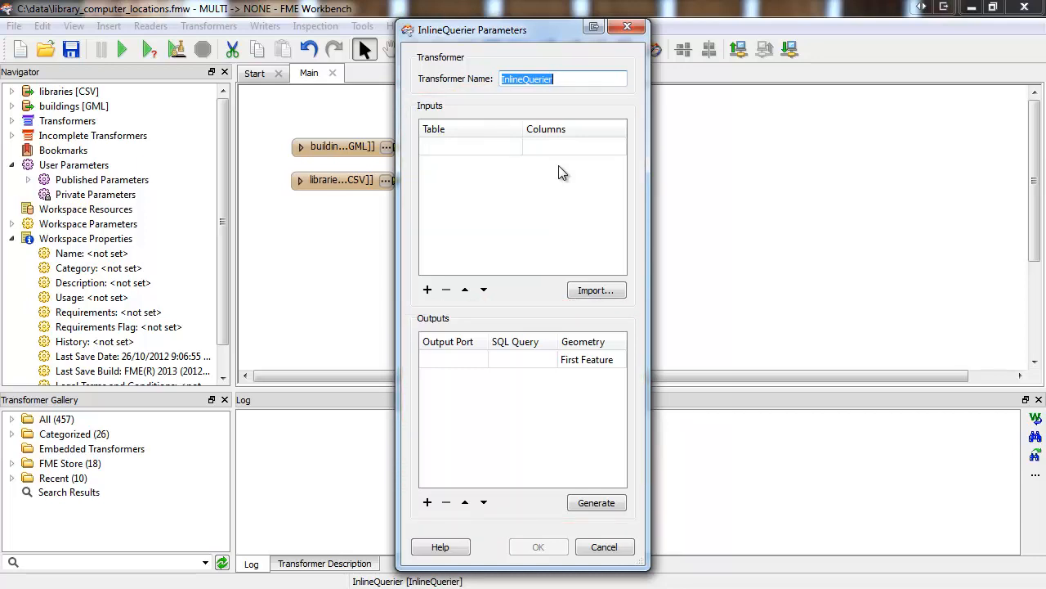
Step: Import buildings and libraries as input tables and generate an empty output query row
click(595, 291)
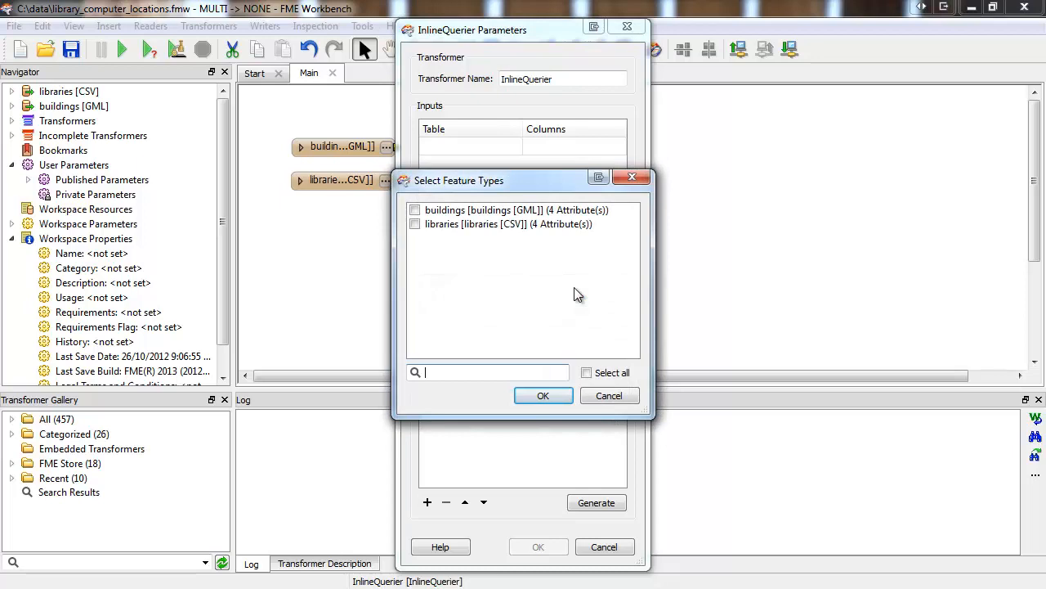
click(507, 224)
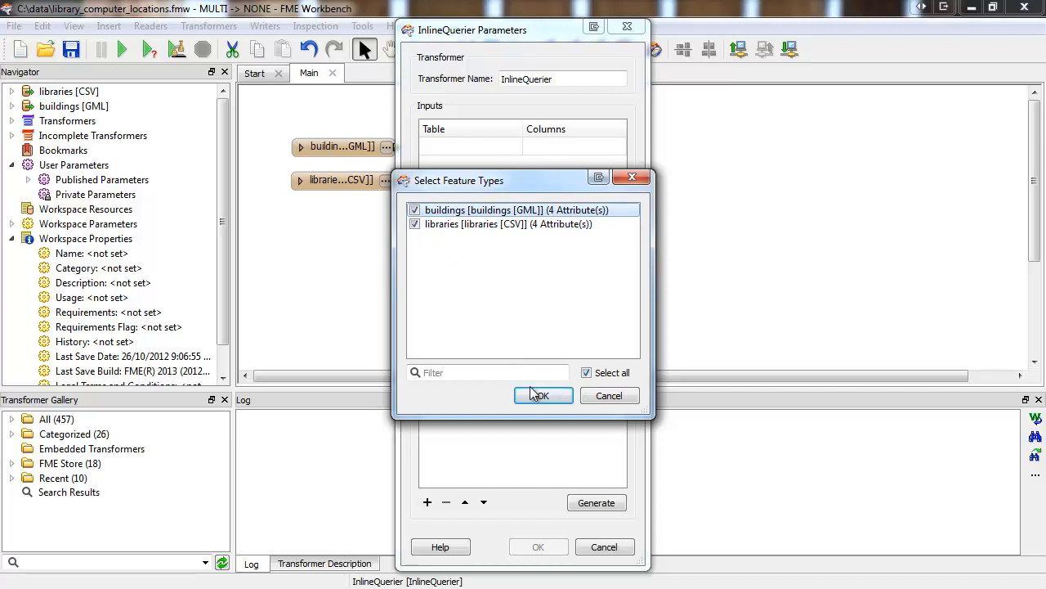
click(543, 394)
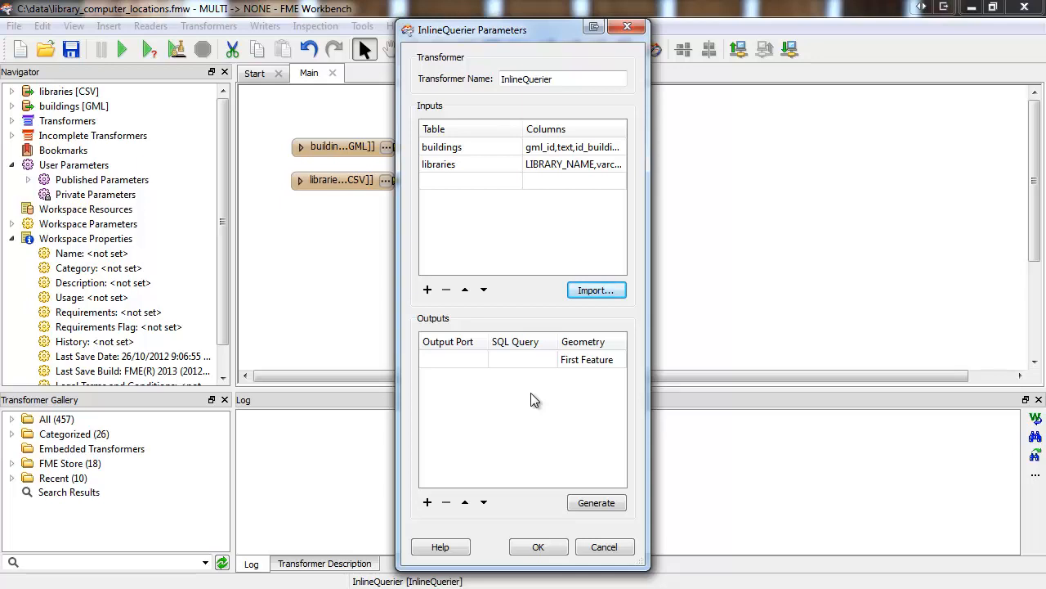
double_click(439, 164)
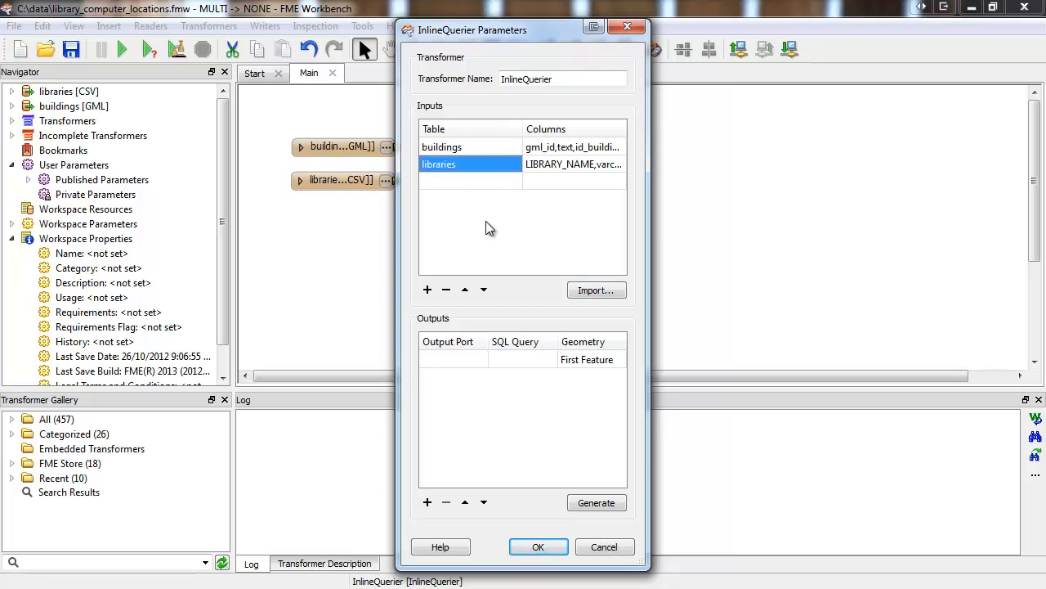
mouse_move(609, 497)
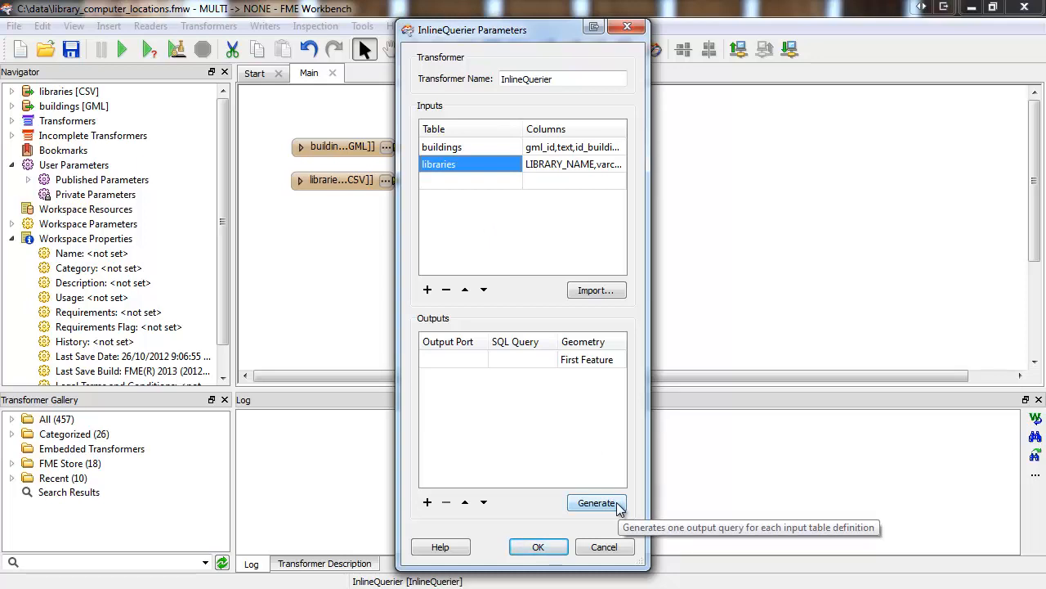
click(596, 502)
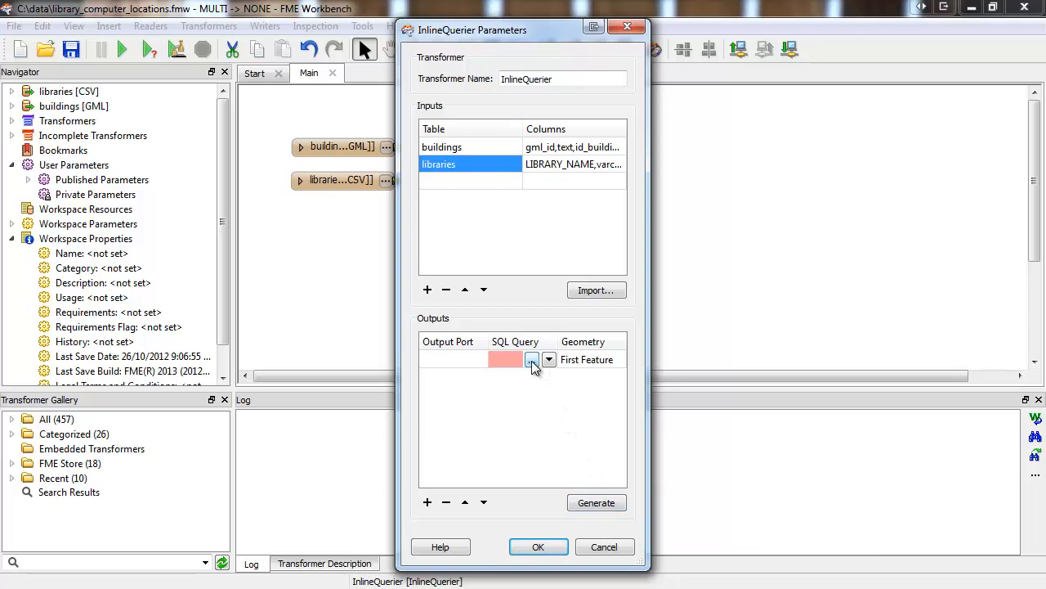
Step: Write the SQL selecting from buildings, libraries where libraries.ADDRESS = buildings.id and confirm it
click(531, 360)
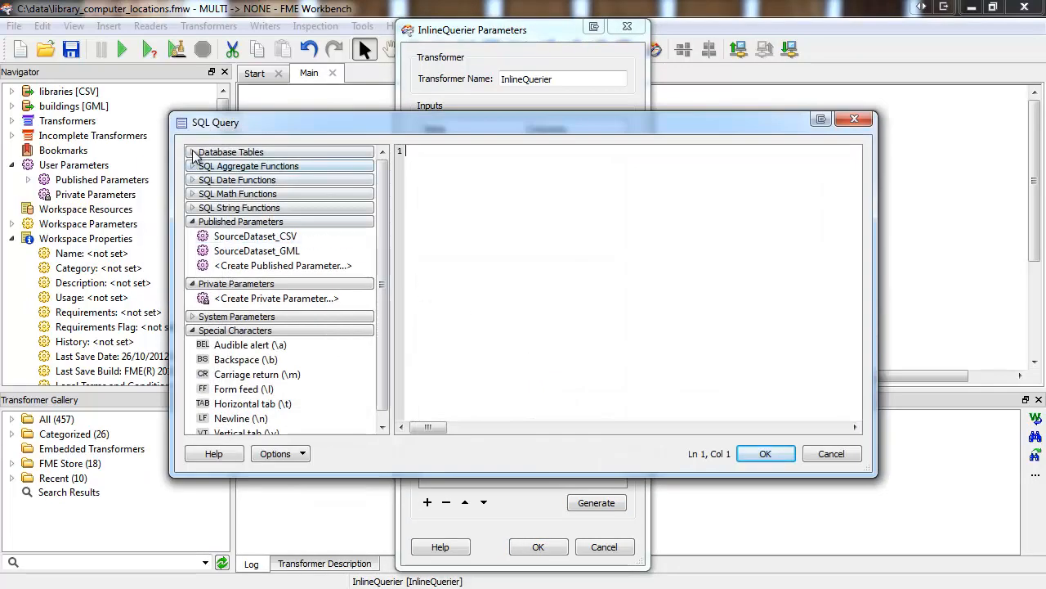
click(193, 152)
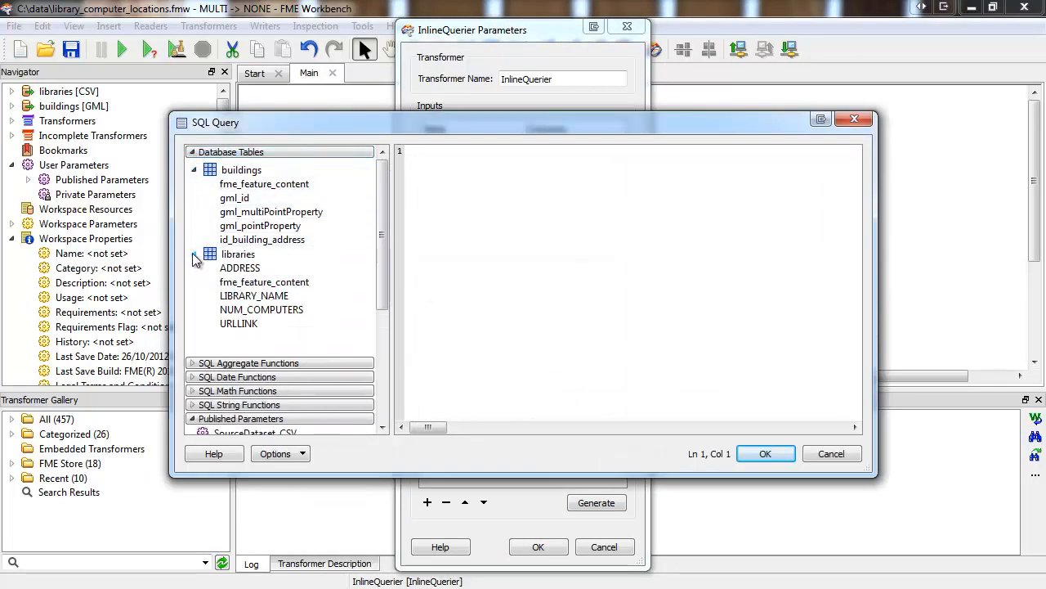
double_click(242, 168)
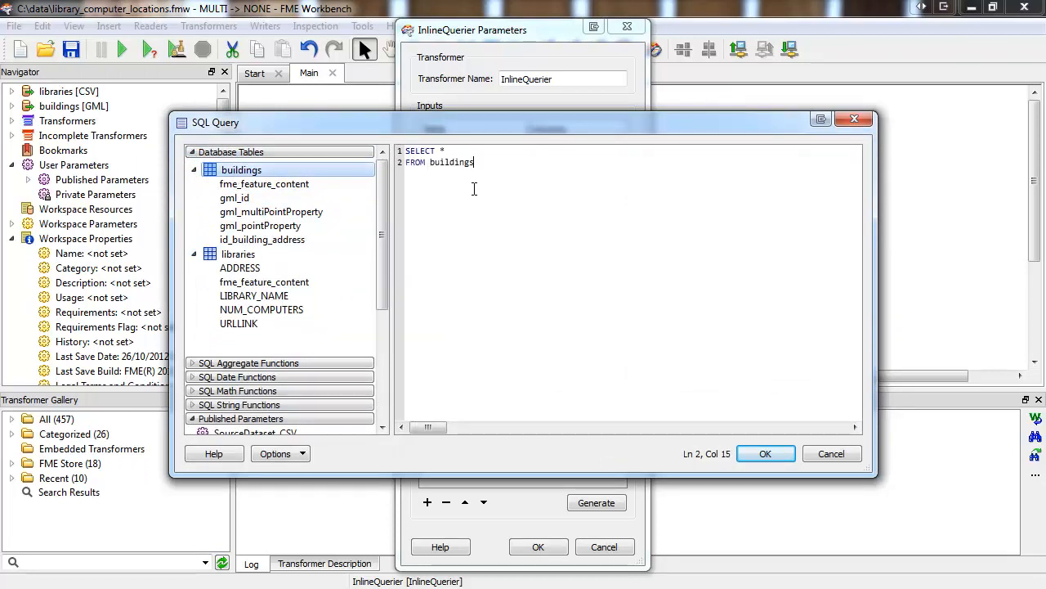
text(, libraries)
text(WHERE)
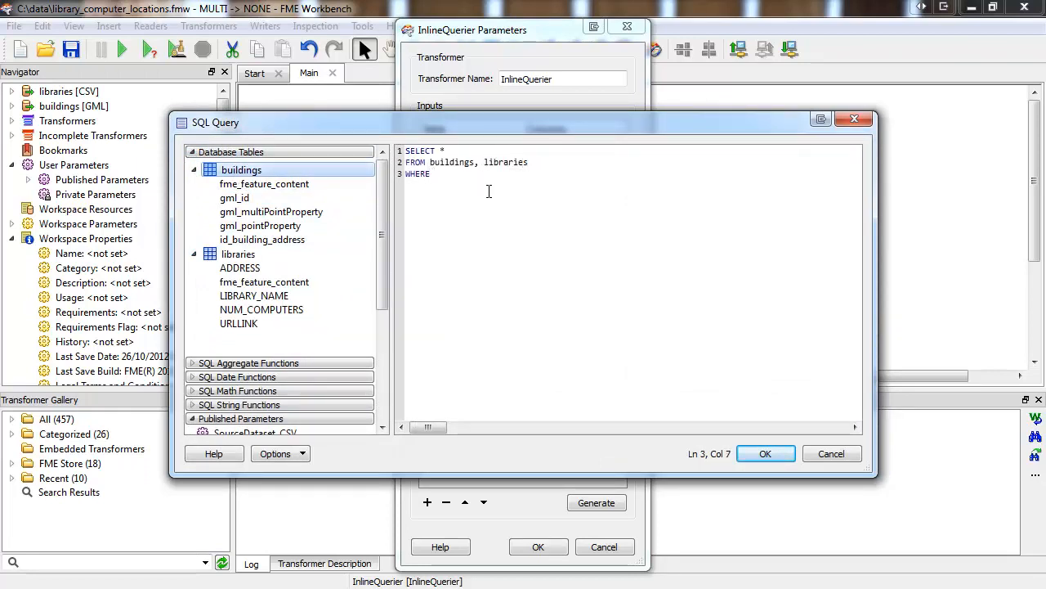
text(libraries.)
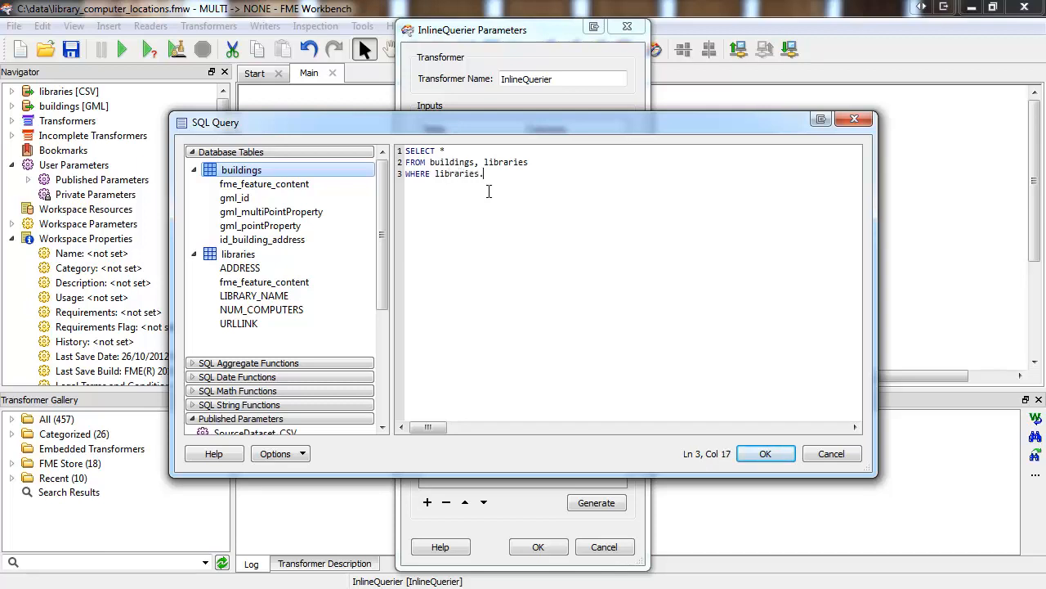
text(ADDRESS =)
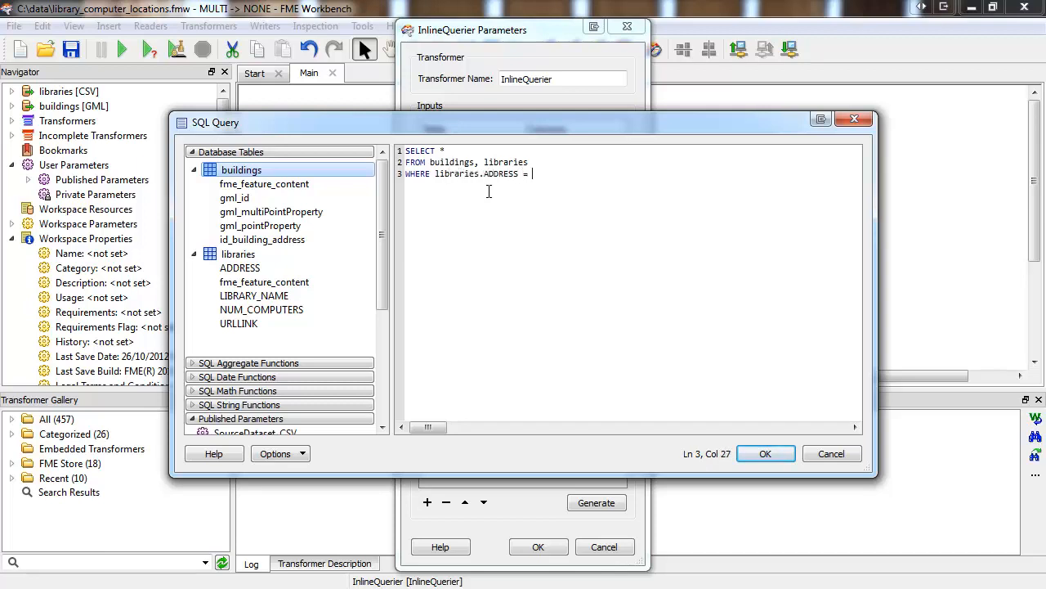
text(buildings.id_building_address AND libraries.NUM_COMPUTERS > 10;)
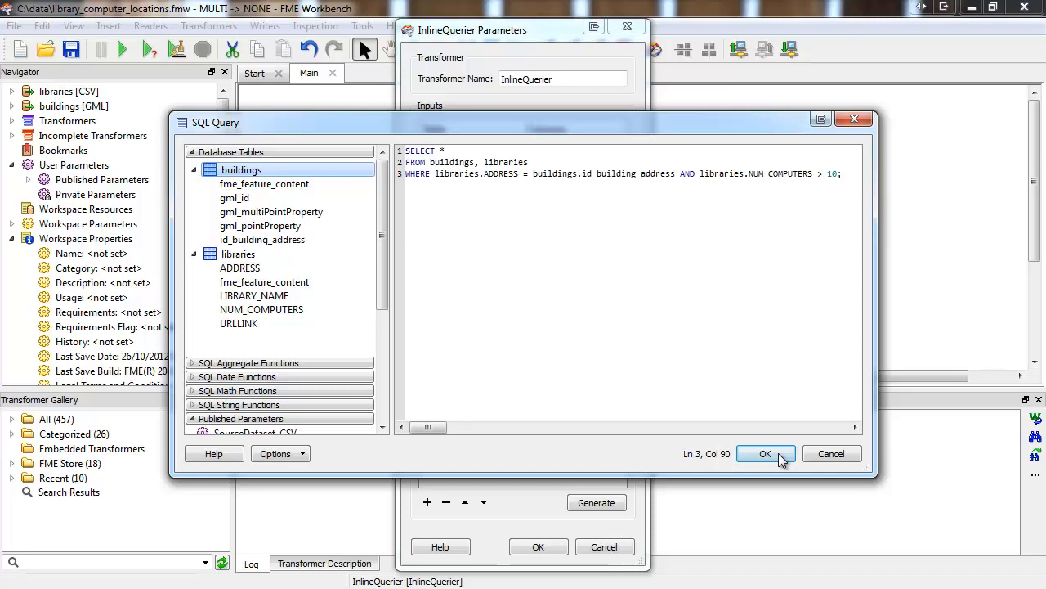
click(765, 454)
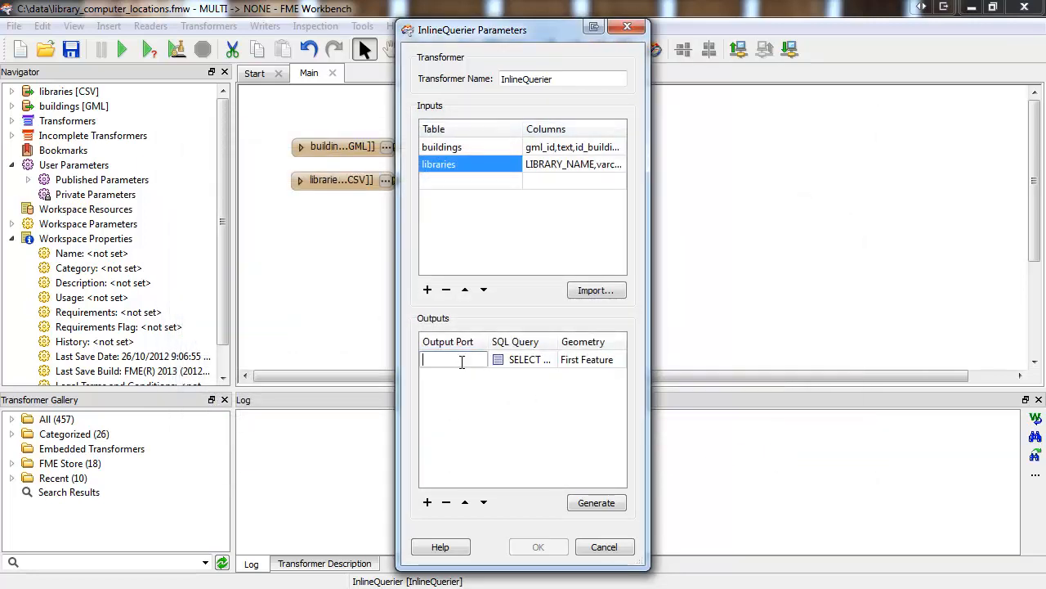
Step: Name the output port COMPUT... and keep First Feature as its geometry
text(COMPUTER_...)
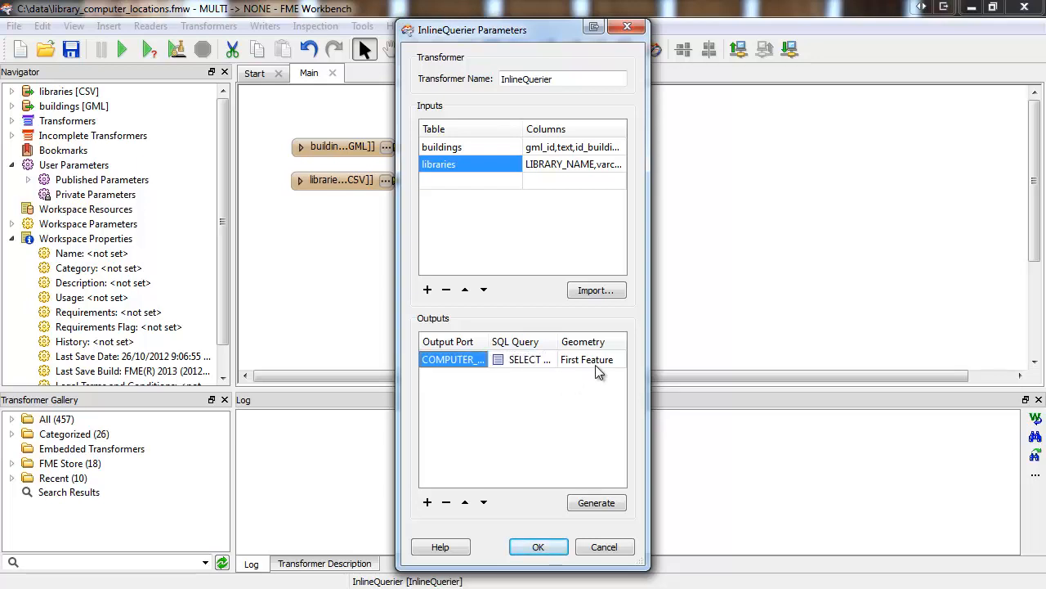
click(616, 360)
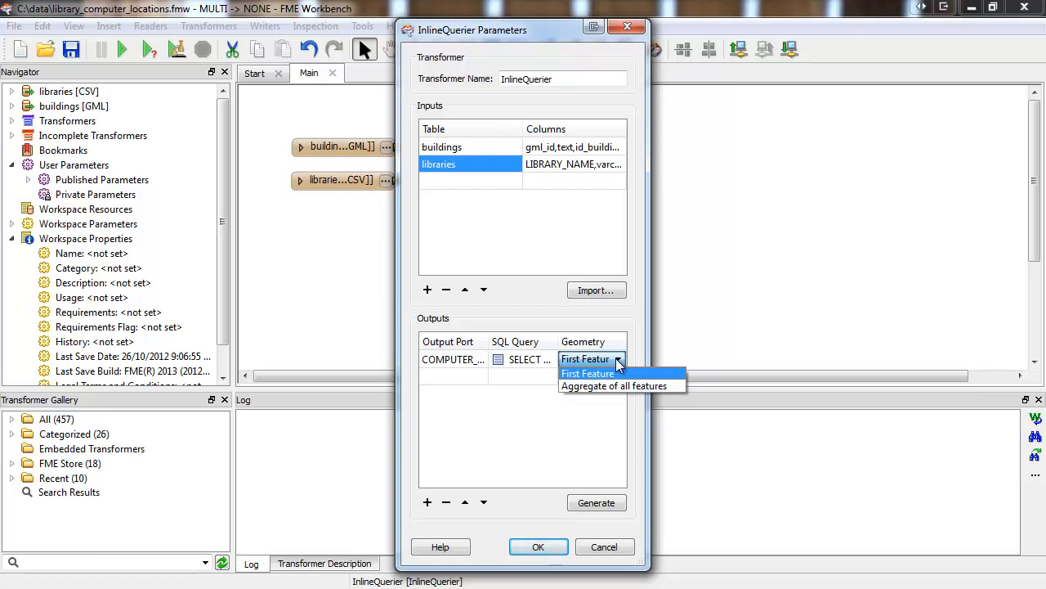
click(585, 373)
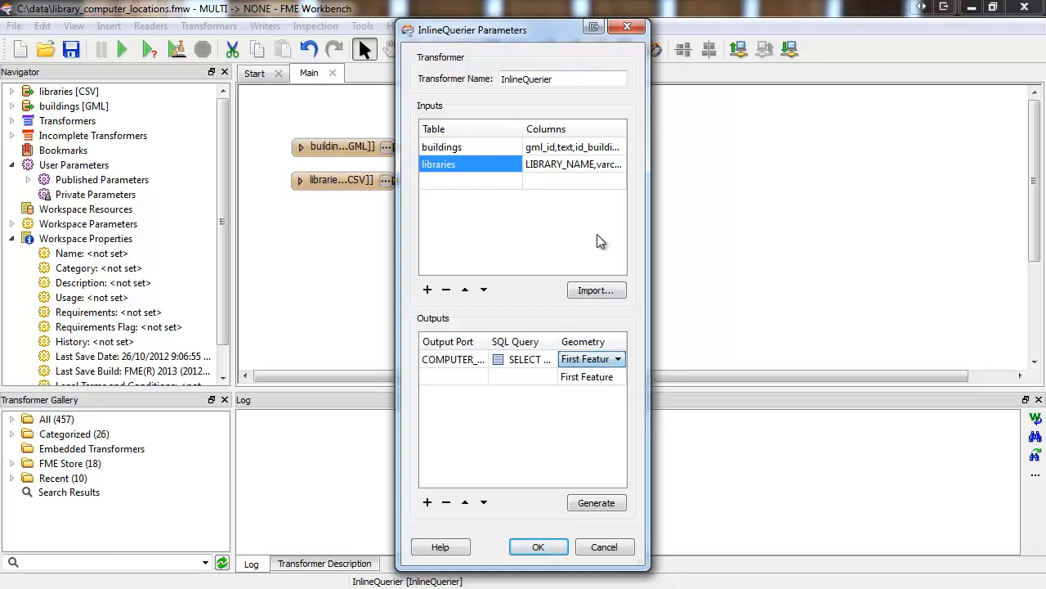
mouse_move(608, 154)
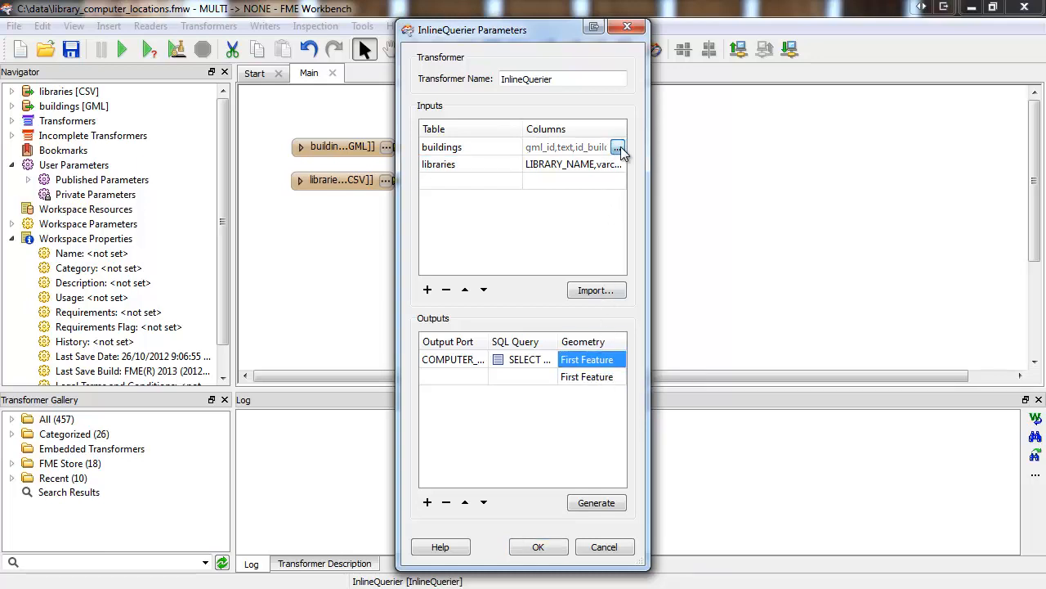
Step: Remove gml_id and other unused columns from the buildings and libraries input tables
click(618, 148)
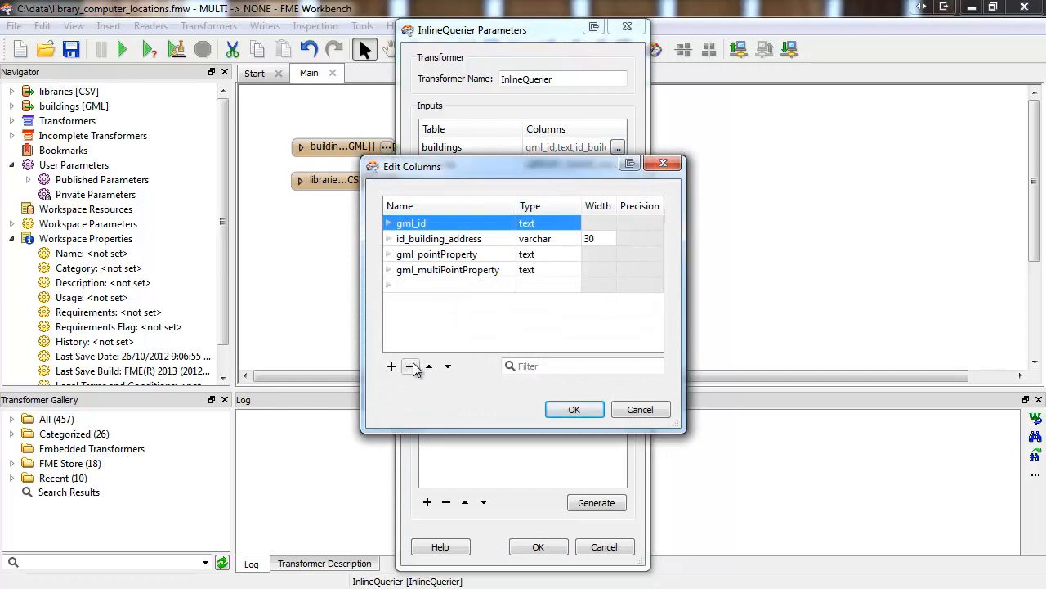
click(412, 366)
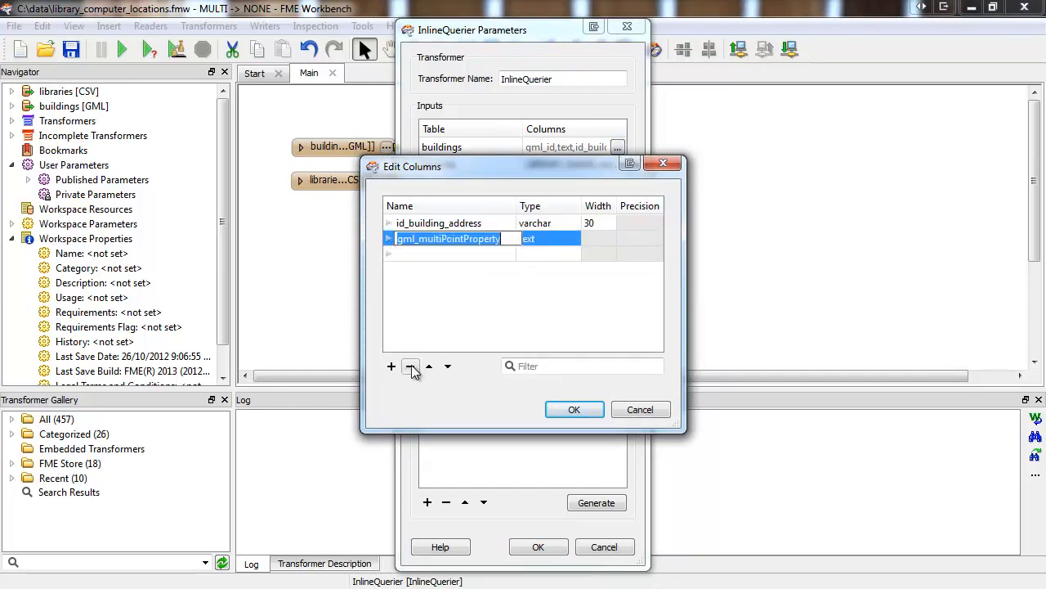
click(574, 409)
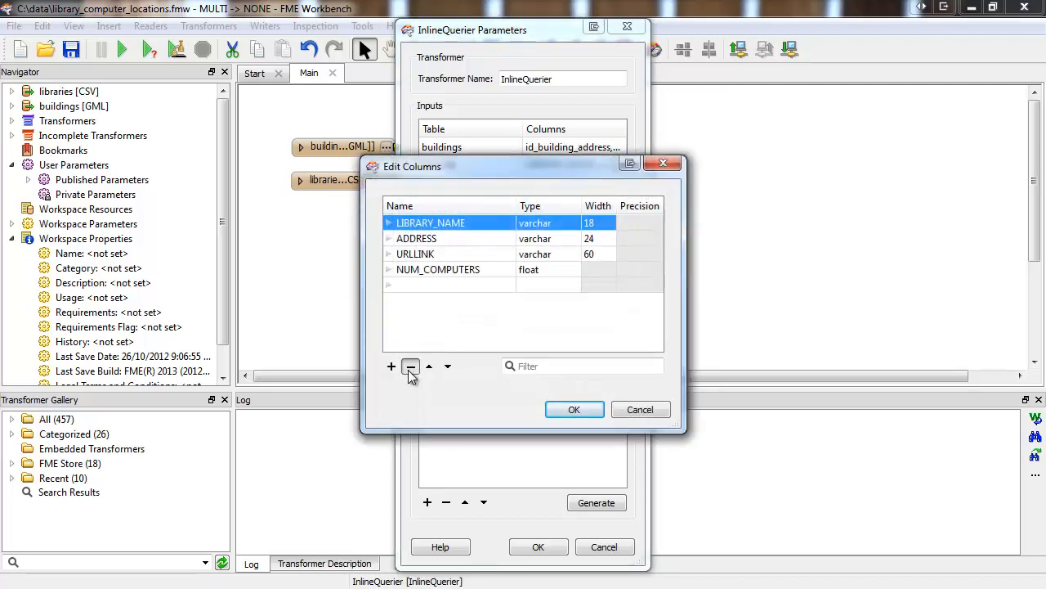
click(410, 366)
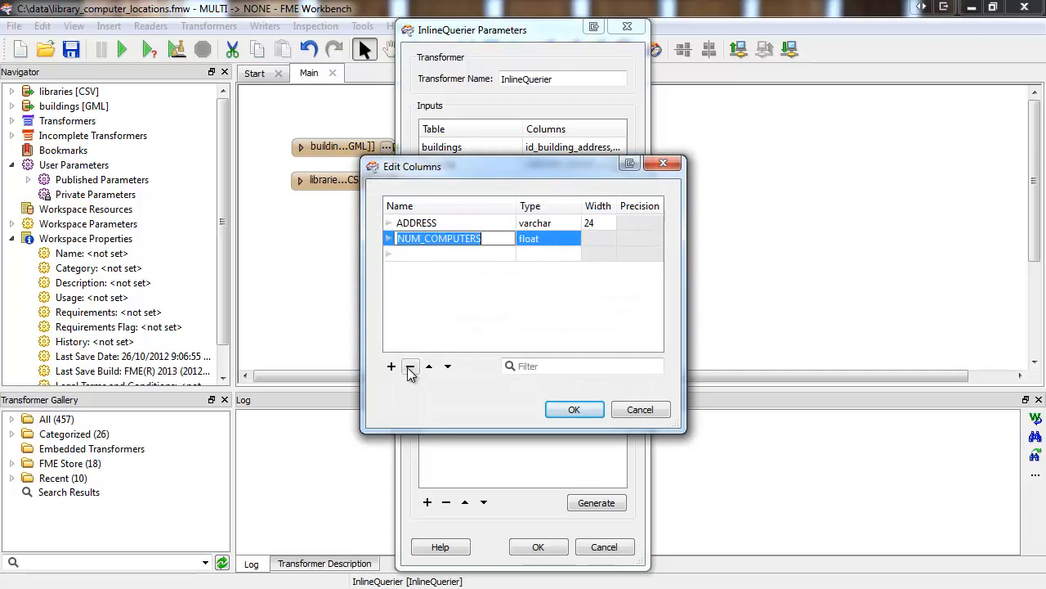
click(574, 409)
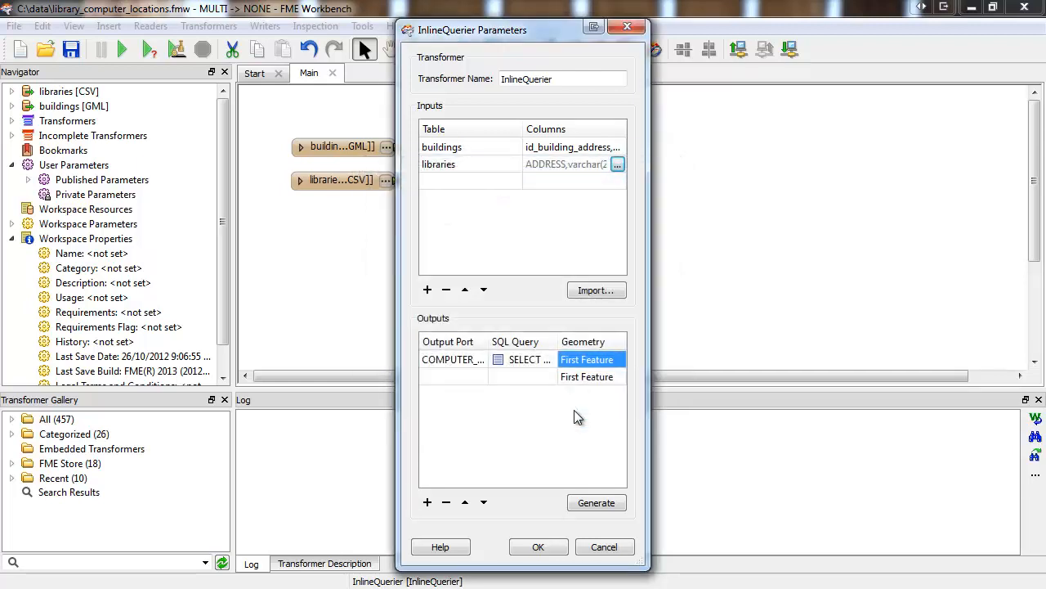
mouse_move(546, 537)
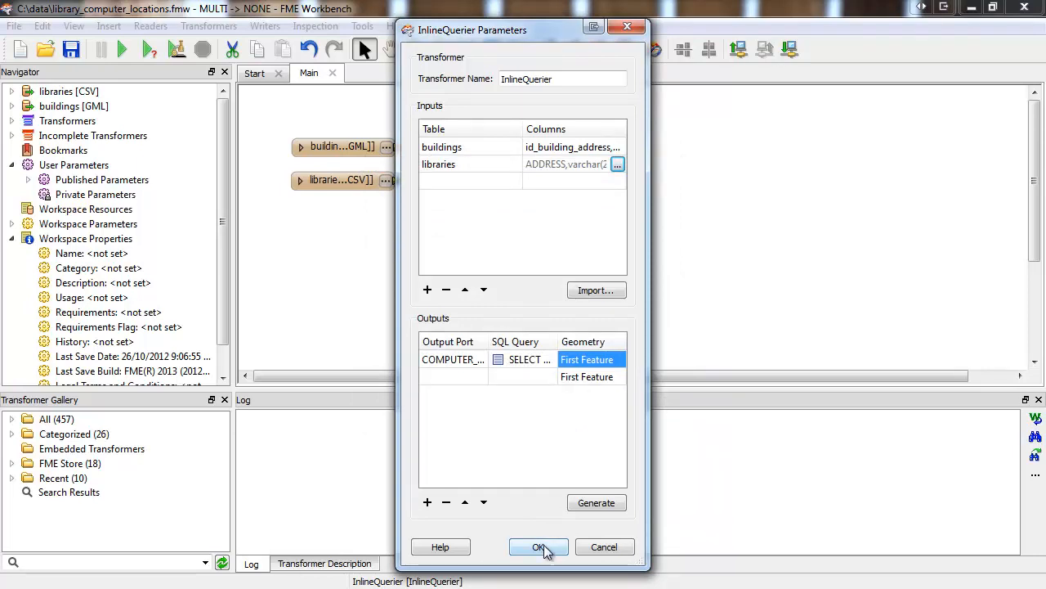
Step: Apply the settings, connect an Inspector to COMPUTER_LOCATION, run for 13 features, and move the FeatureMerger aside
click(538, 547)
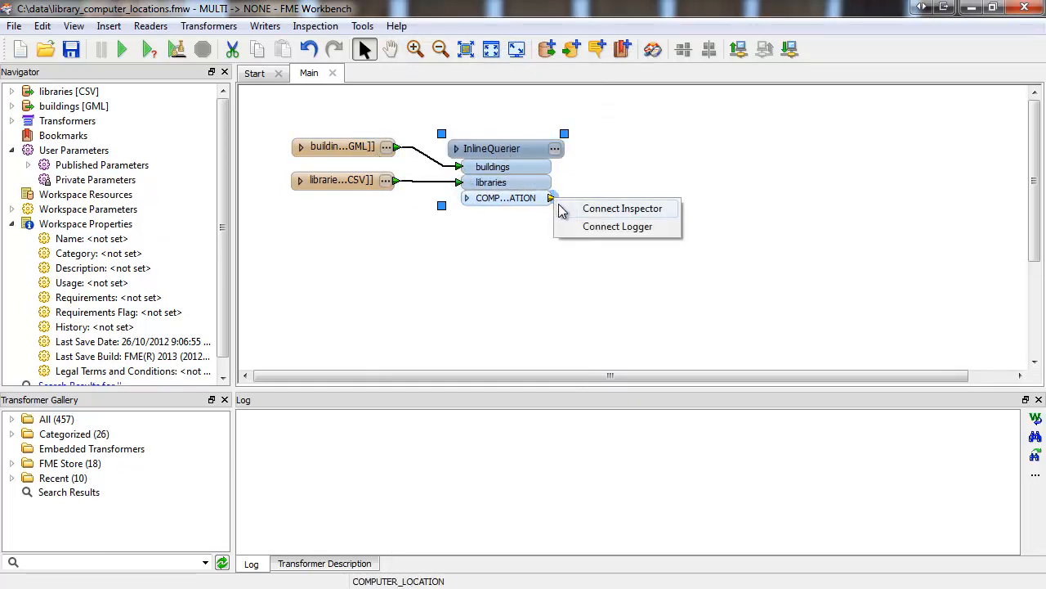
click(622, 207)
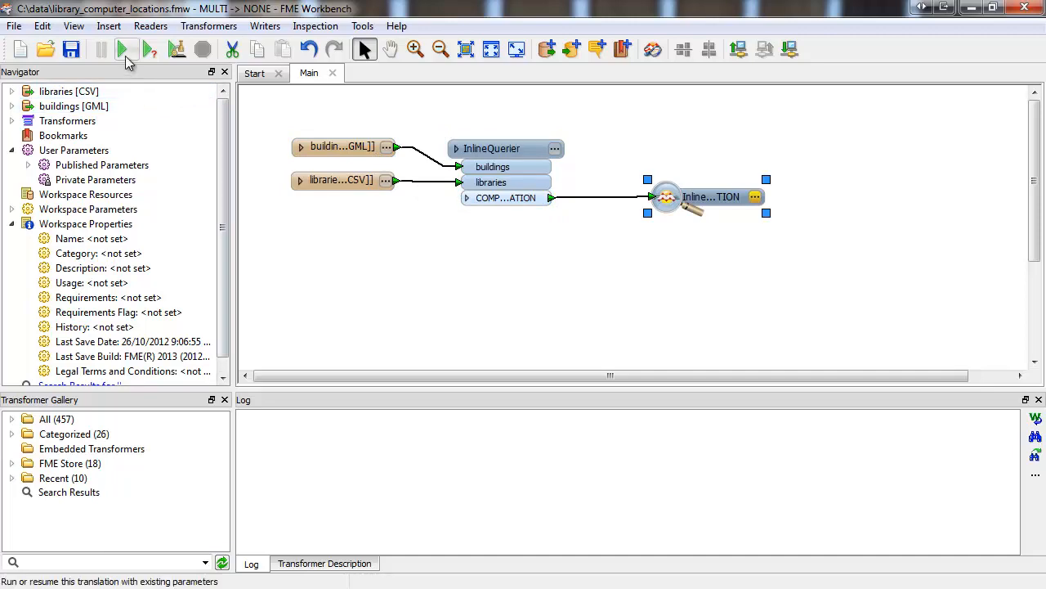
click(128, 49)
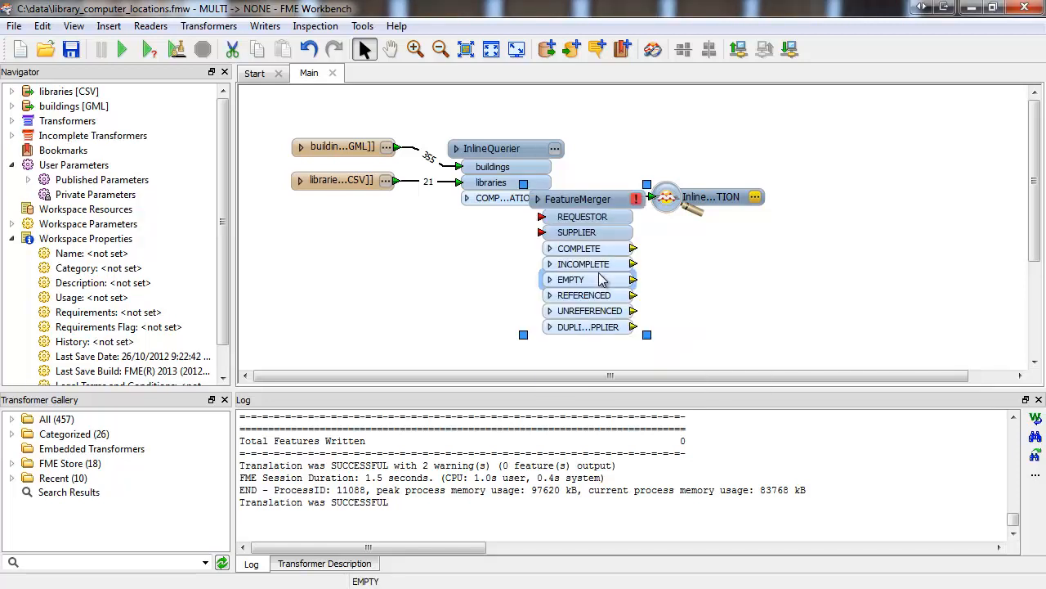
drag(578, 199, 461, 232)
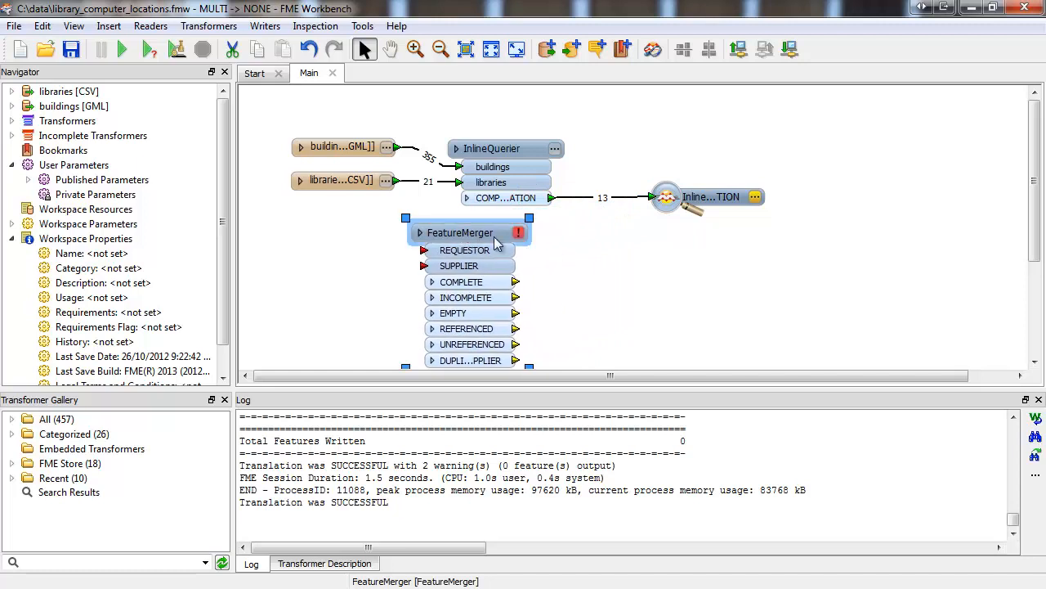